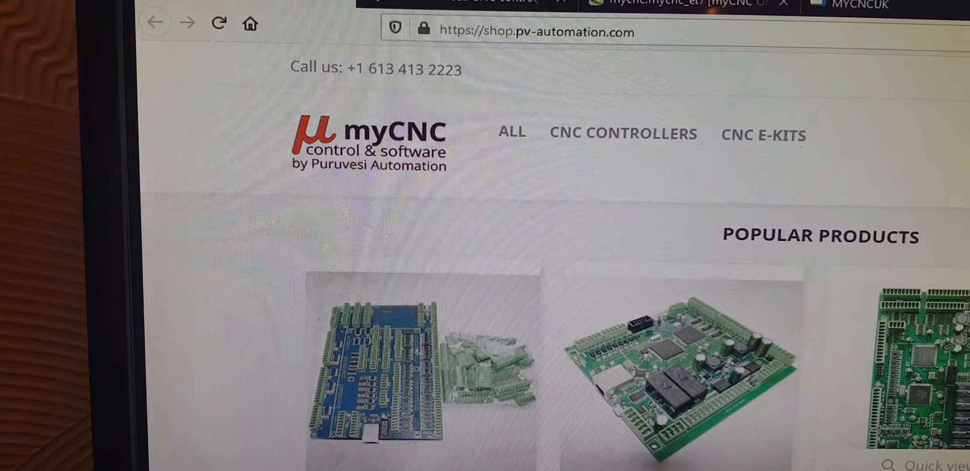
pyautogui.scroll(-3)
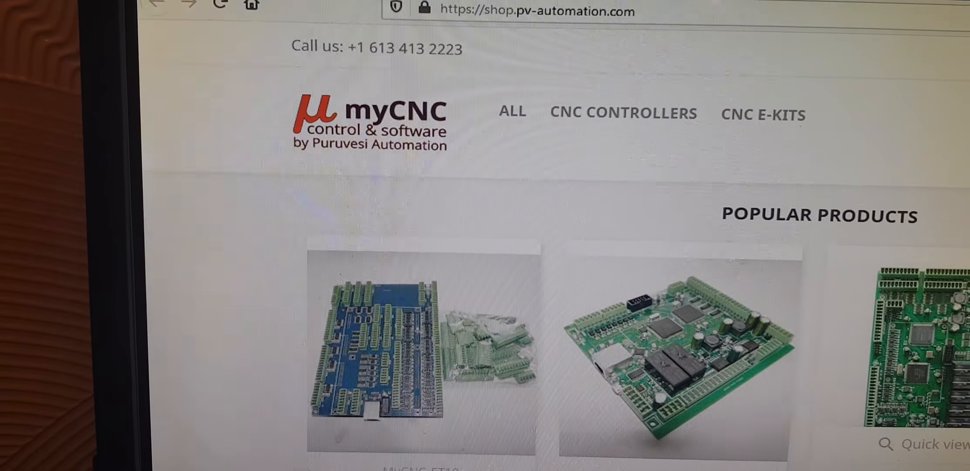
pyautogui.scroll(-3)
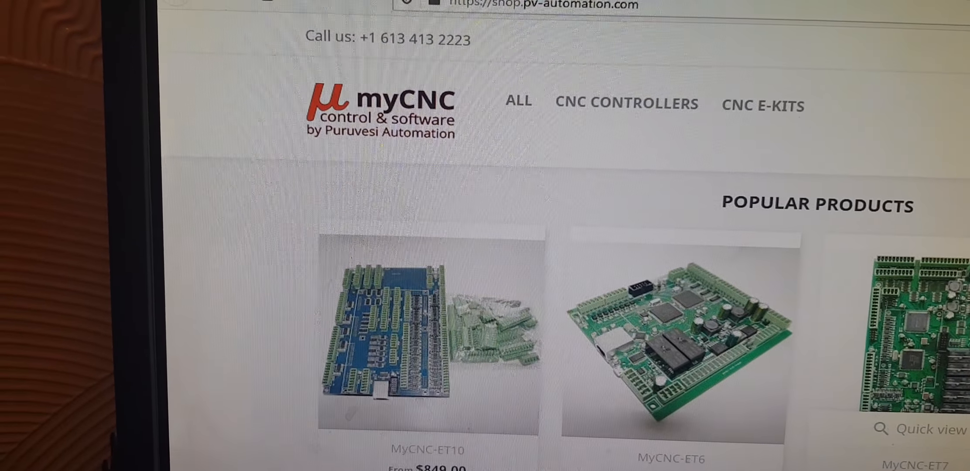
pyautogui.scroll(-3)
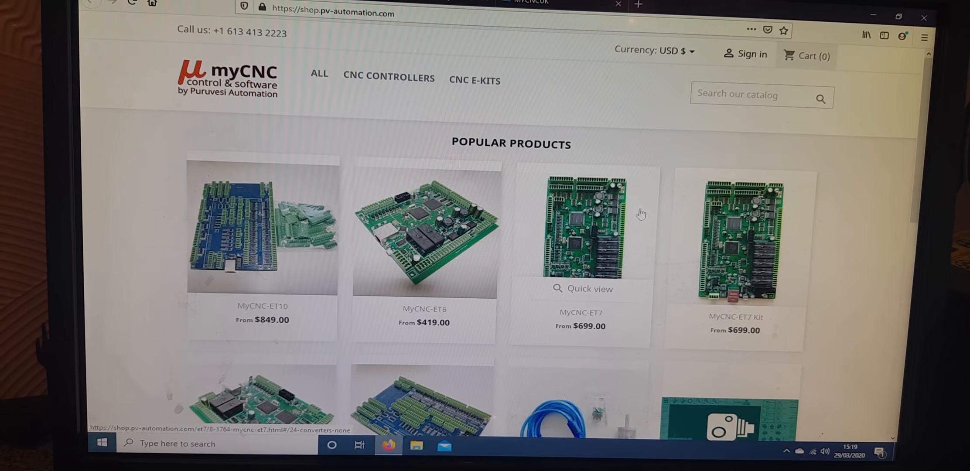
pyautogui.scroll(-3)
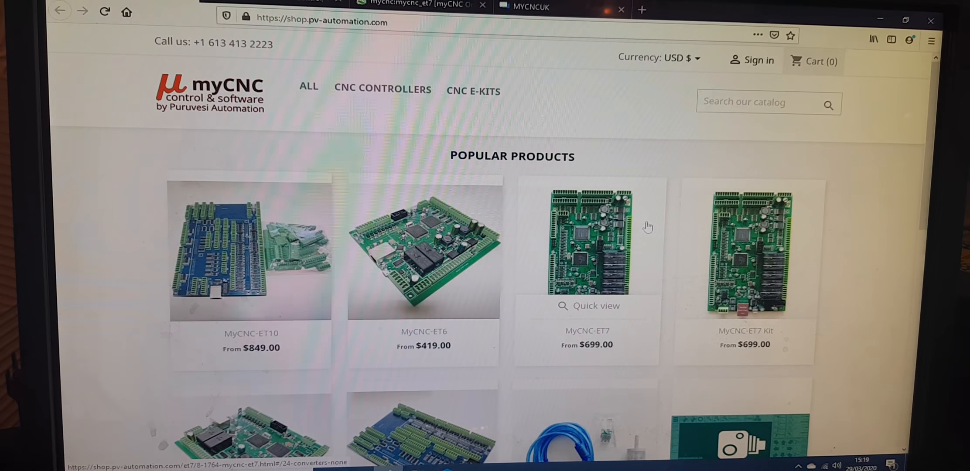
pyautogui.scroll(-3)
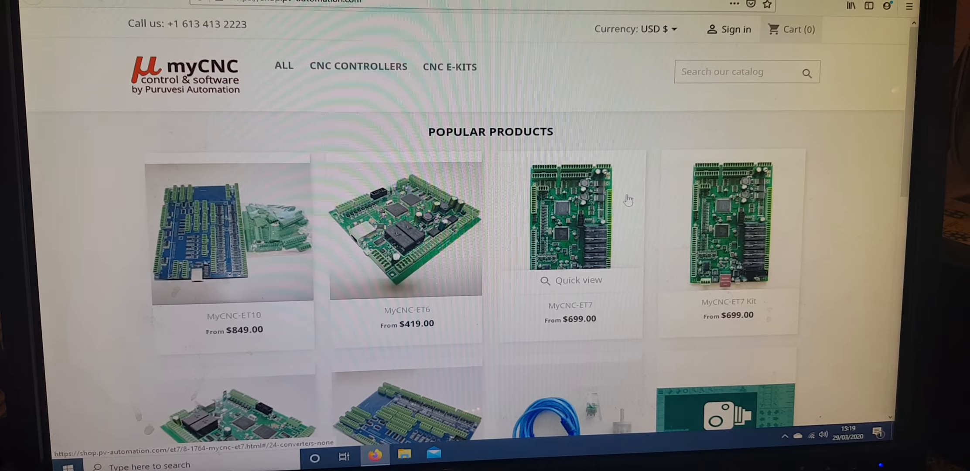
pyautogui.scroll(-3)
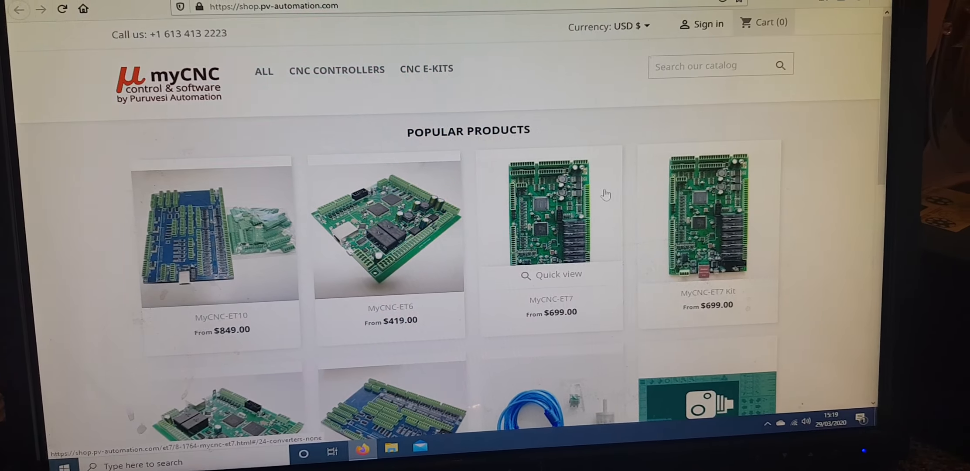
pyautogui.scroll(-3)
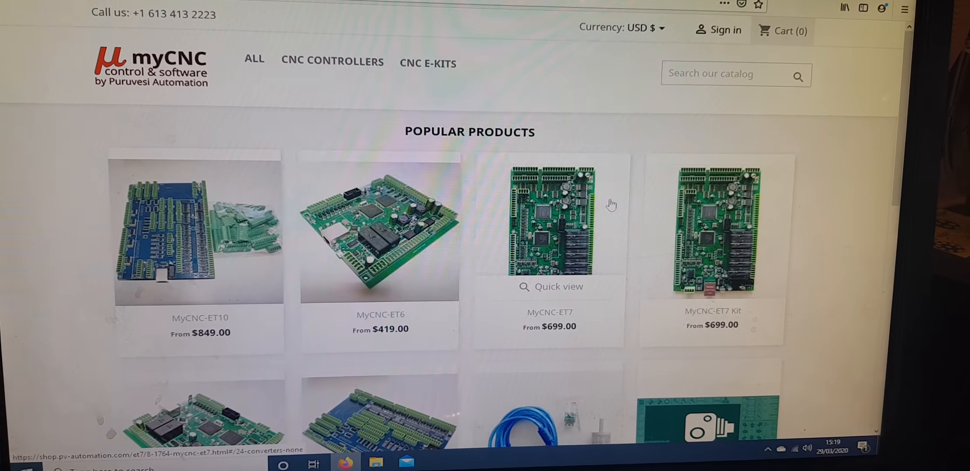
pyautogui.scroll(-3)
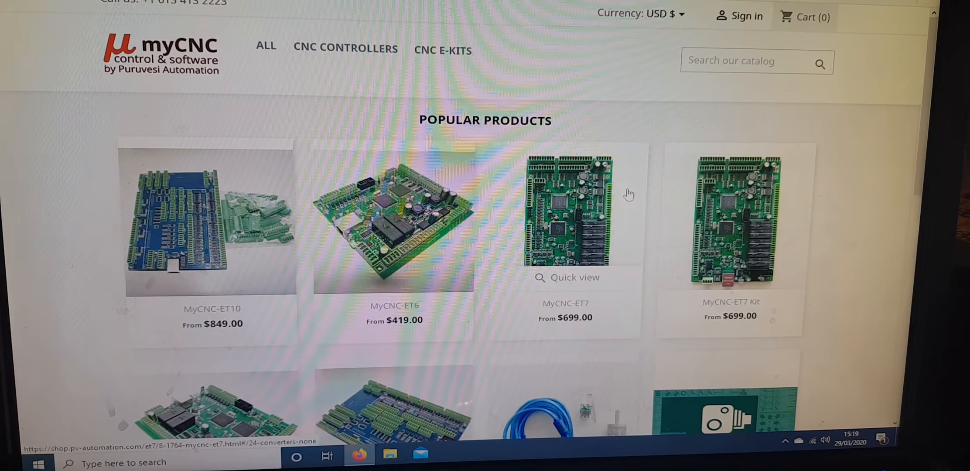
pyautogui.scroll(-3)
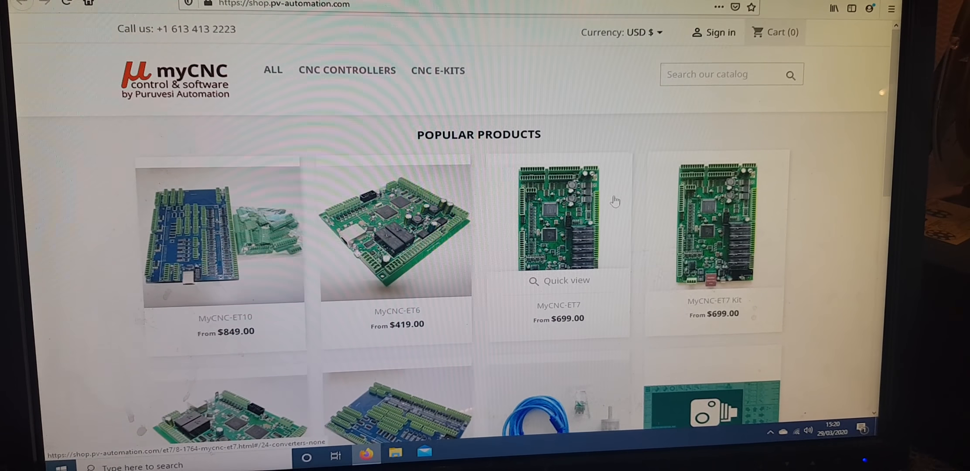
pyautogui.scroll(-3)
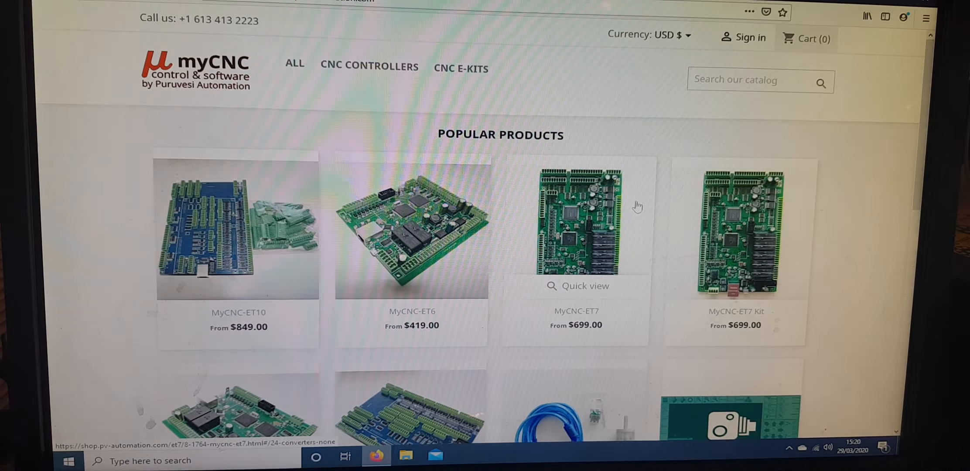
pyautogui.scroll(-3)
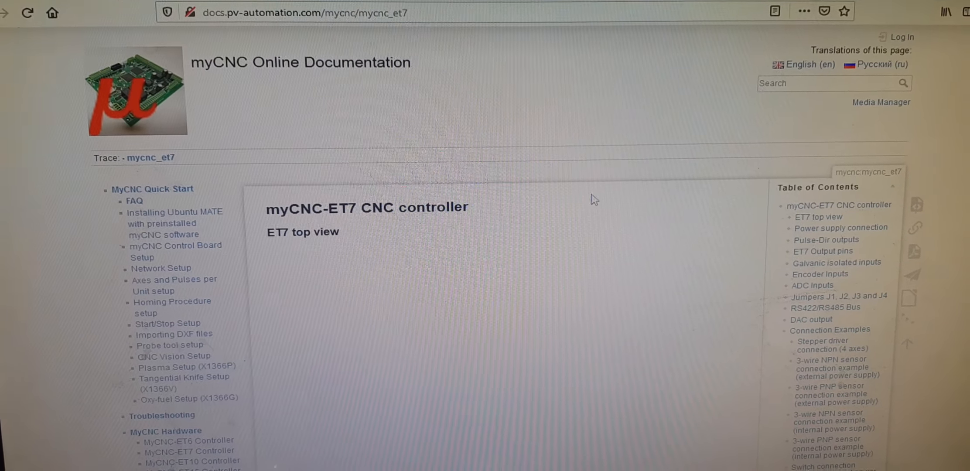
pyautogui.scroll(-3)
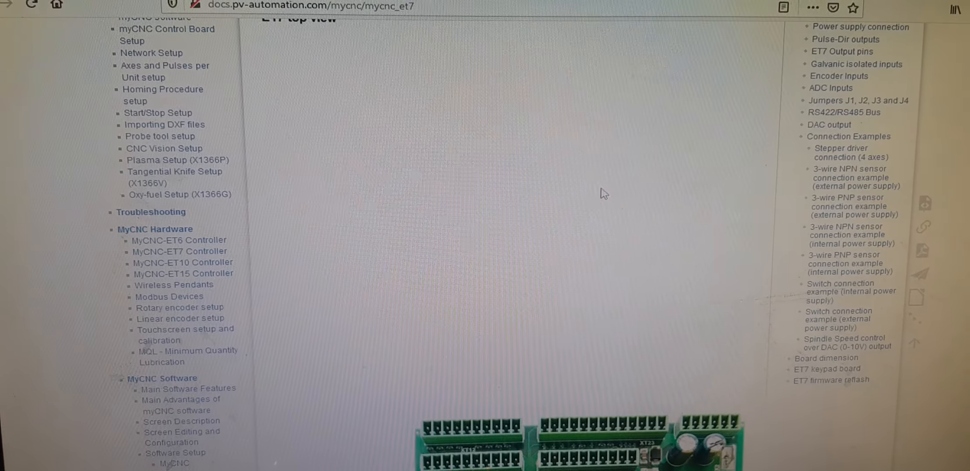
pyautogui.scroll(-3)
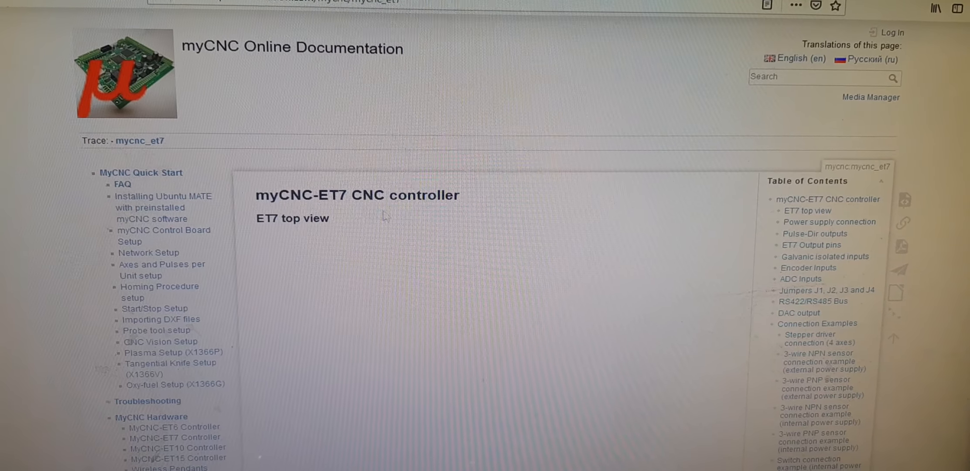
pyautogui.scroll(-3)
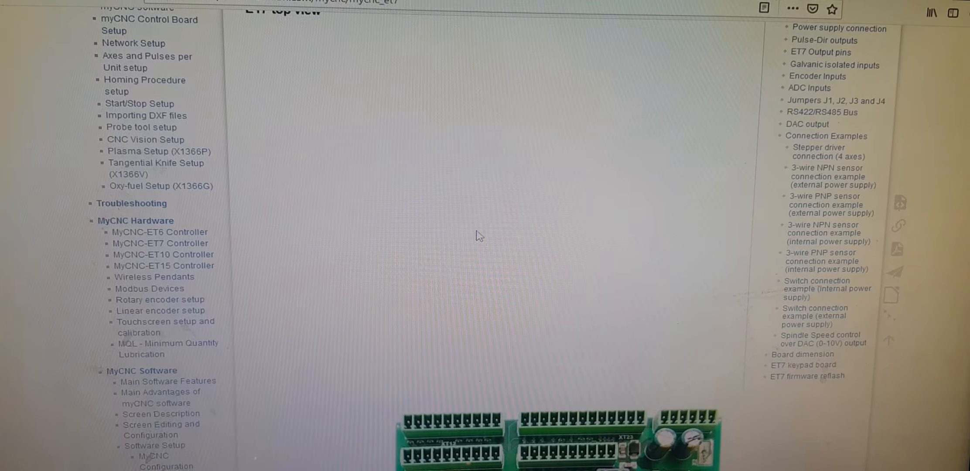
pyautogui.scroll(-3)
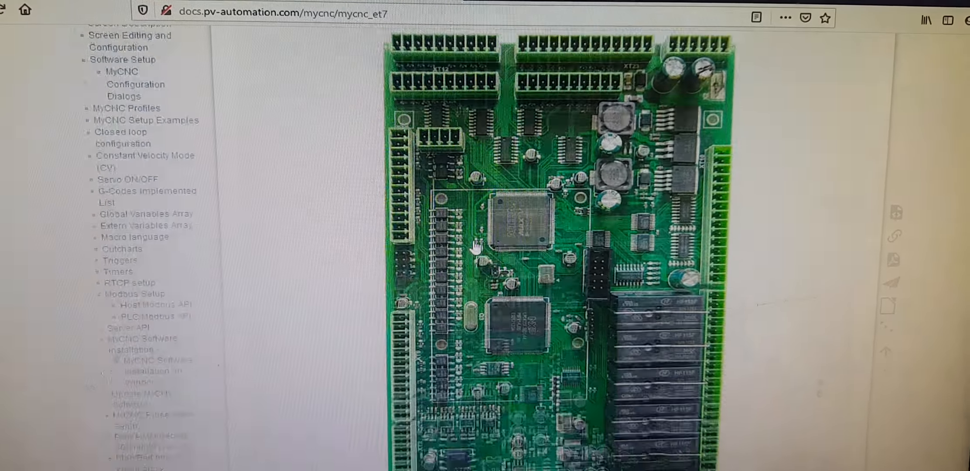
pyautogui.scroll(-3)
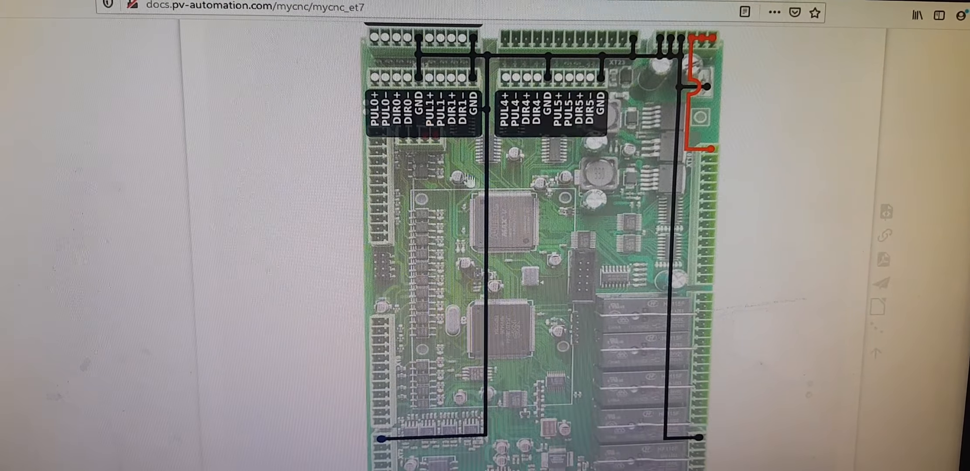
pyautogui.scroll(-3)
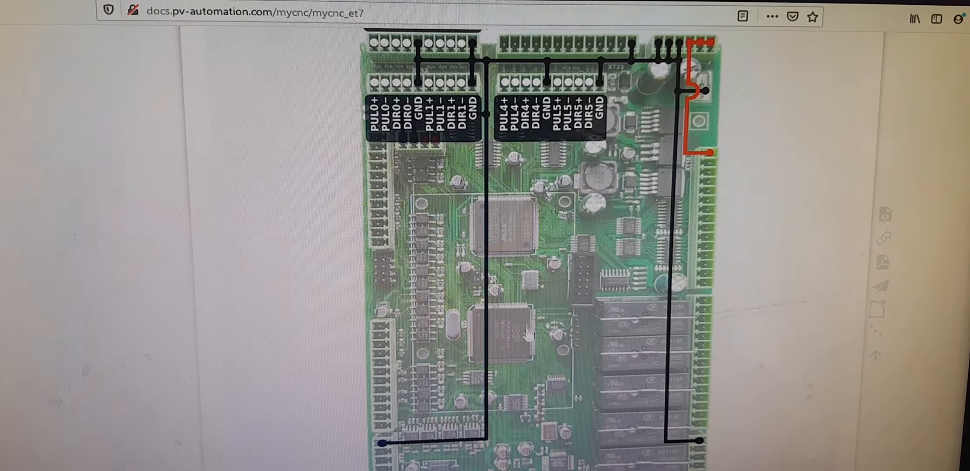
pyautogui.scroll(-3)
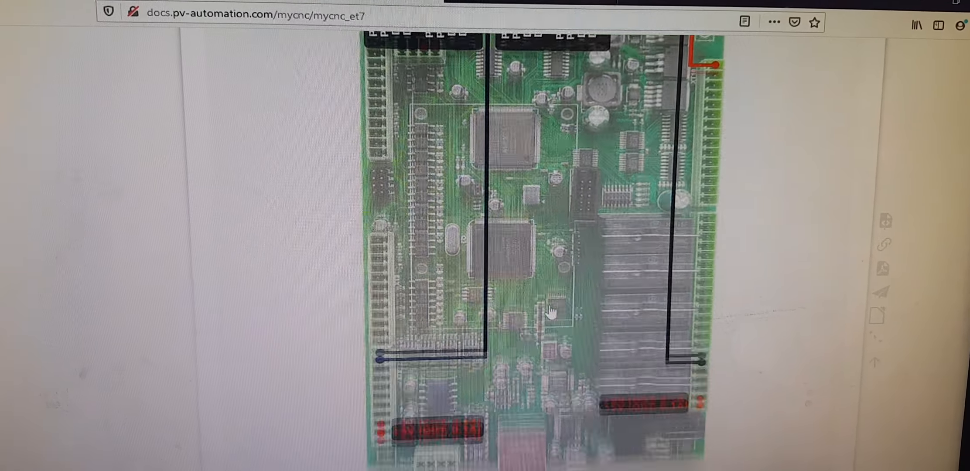
pyautogui.scroll(-3)
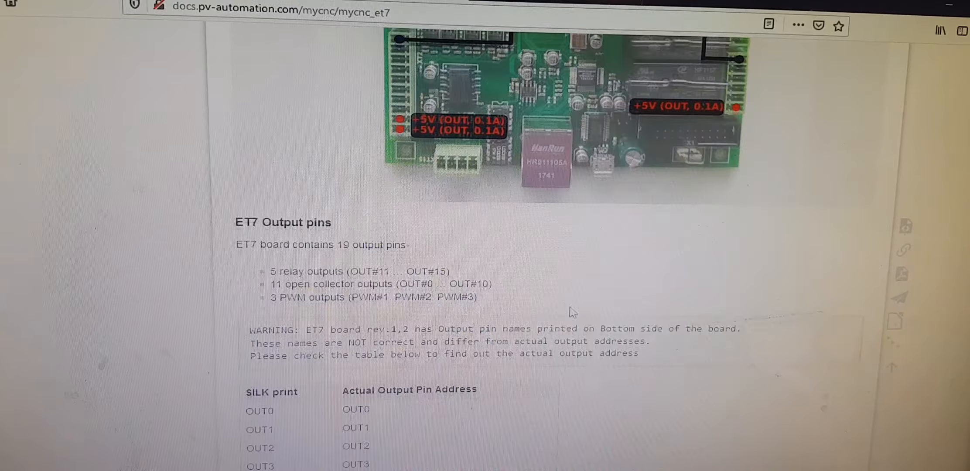
pyautogui.scroll(-3)
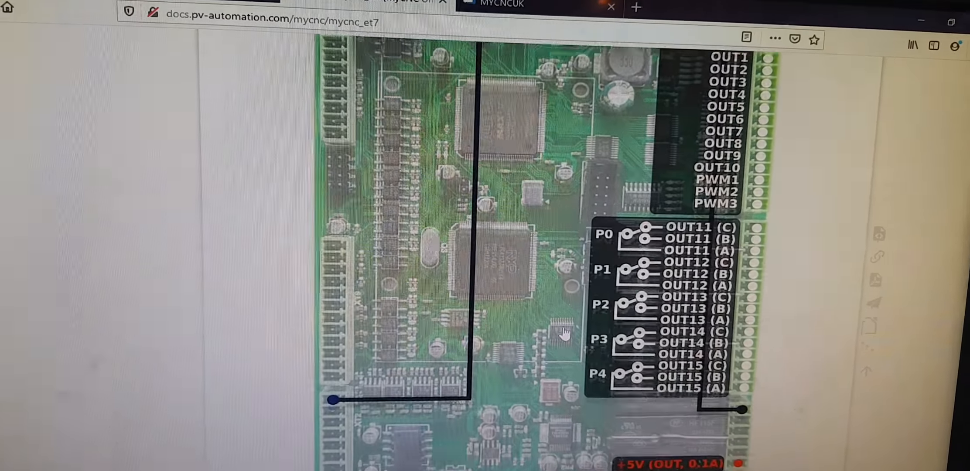
pyautogui.scroll(-3)
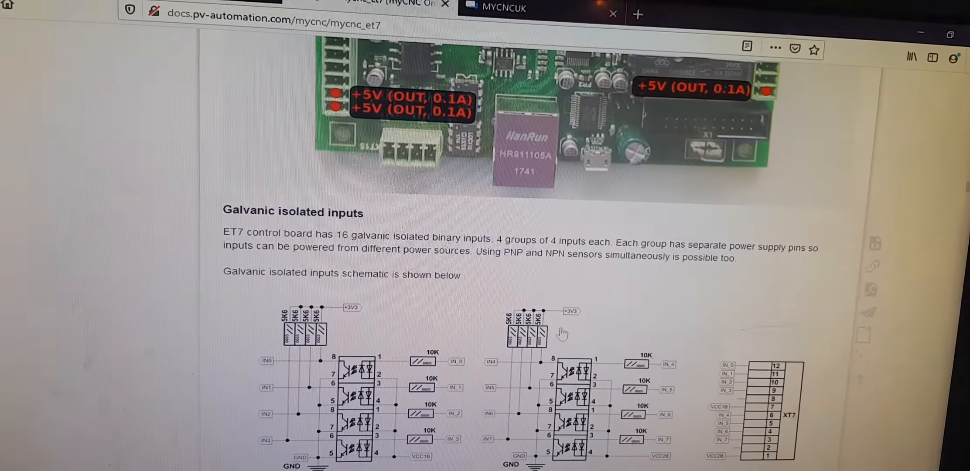
pyautogui.scroll(-3)
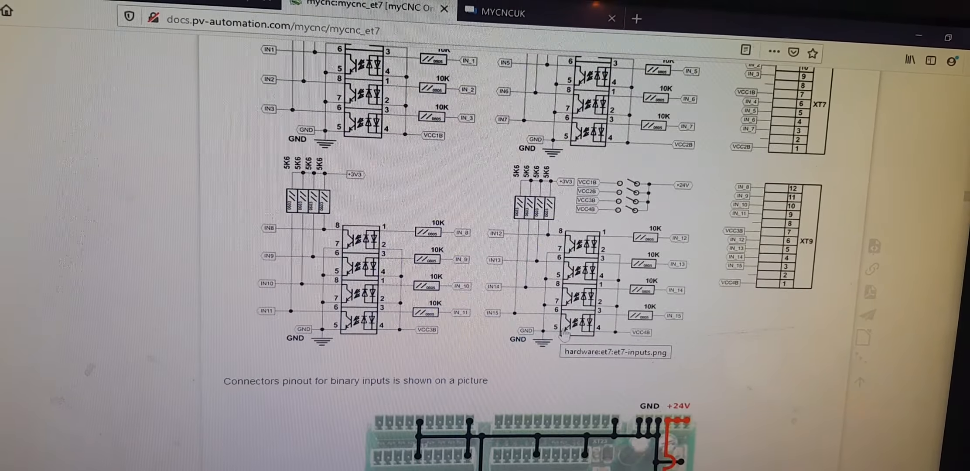
pyautogui.scroll(-3)
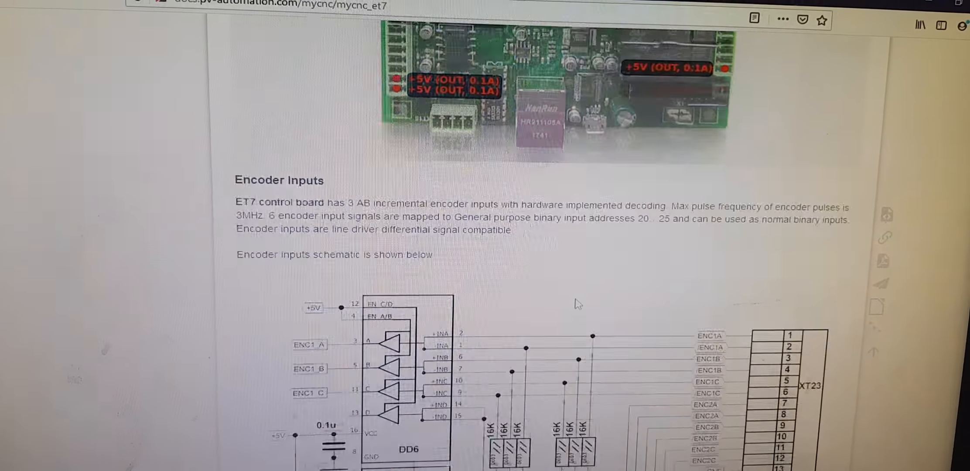
pyautogui.scroll(-3)
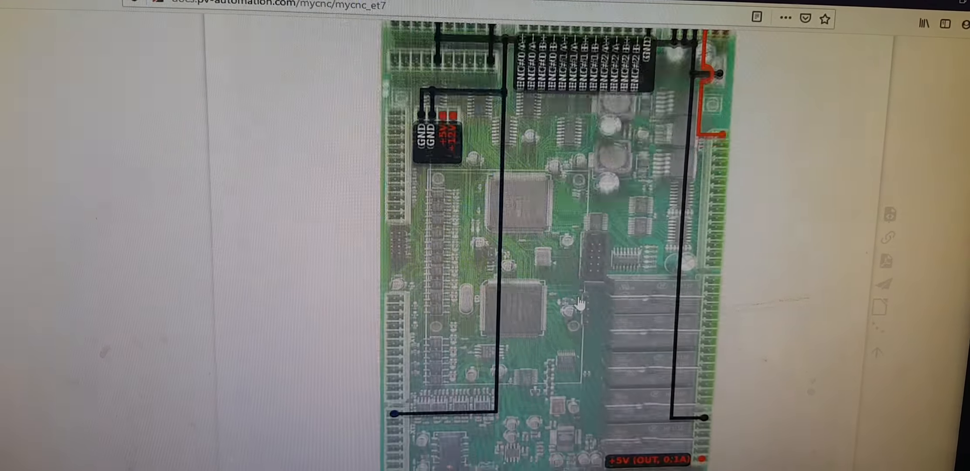
pyautogui.scroll(-3)
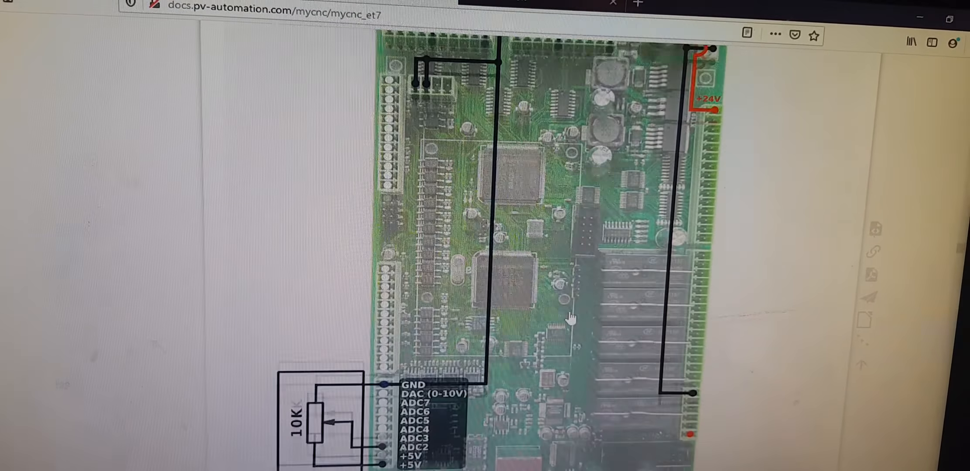
pyautogui.scroll(-3)
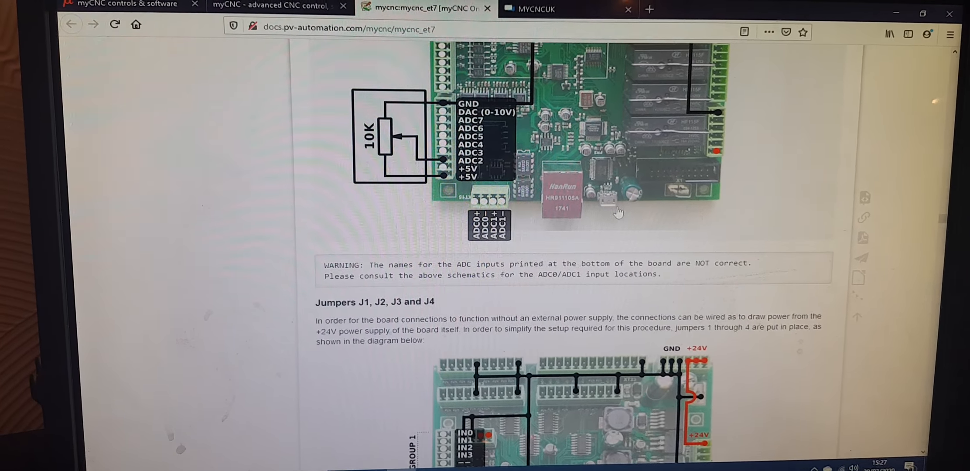
pyautogui.scroll(-3)
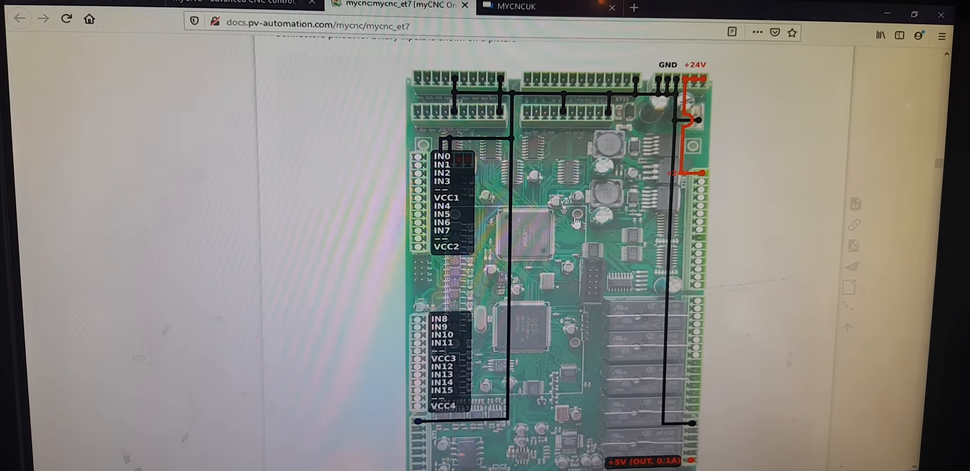
pyautogui.scroll(-3)
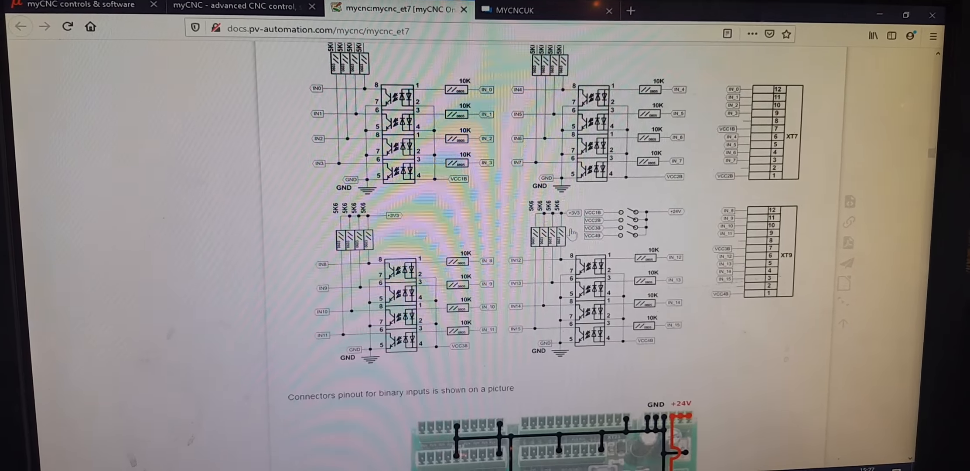
pyautogui.scroll(-3)
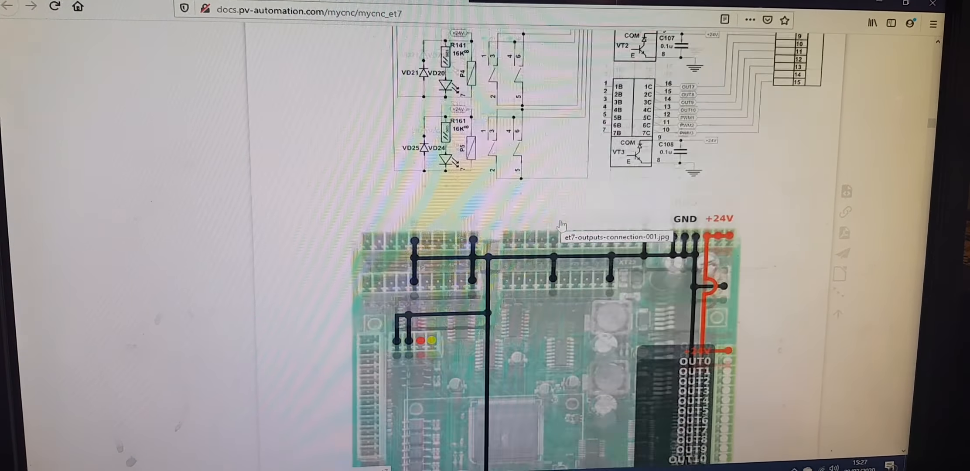
pyautogui.scroll(-3)
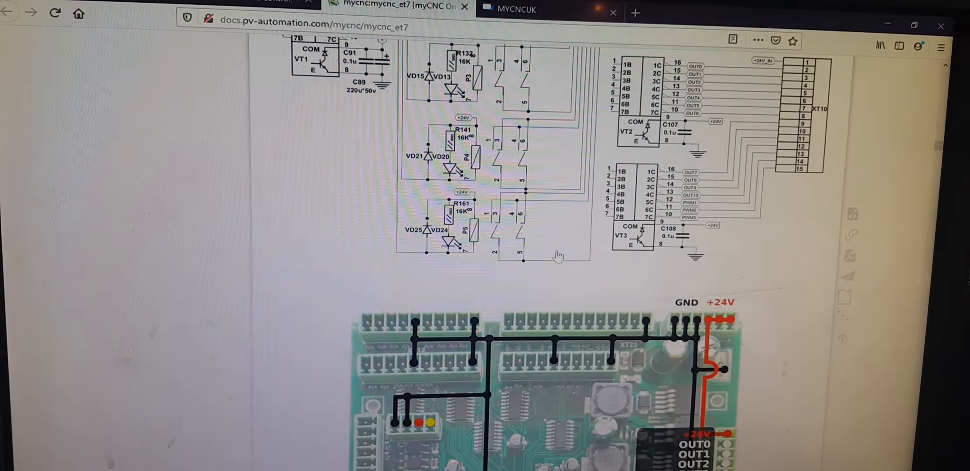
pyautogui.scroll(-3)
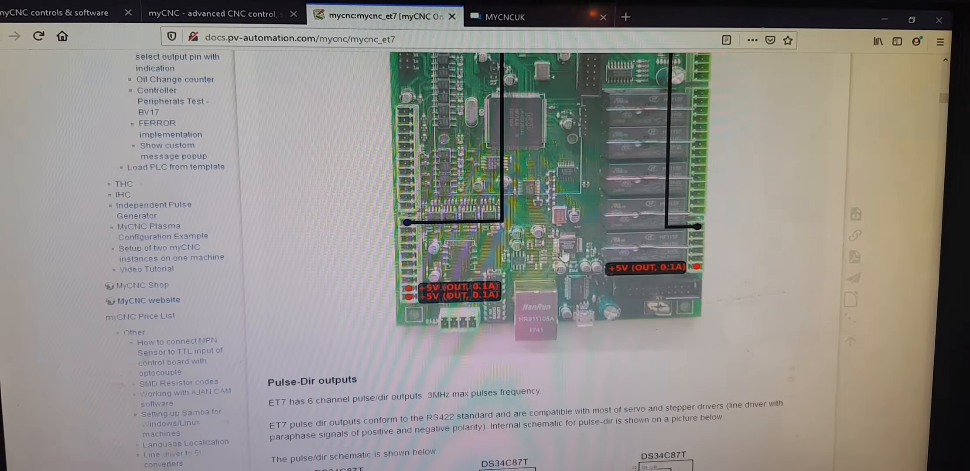
pyautogui.scroll(-3)
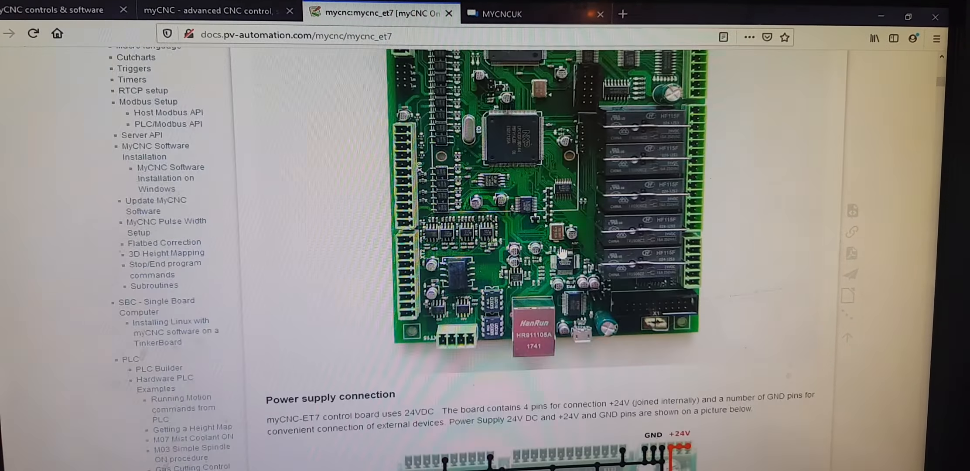
pyautogui.scroll(3)
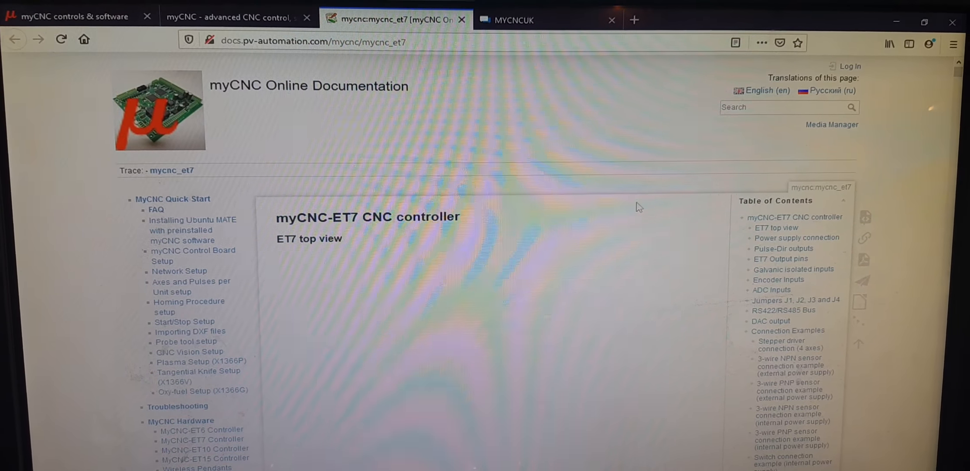
pyautogui.scroll(-3)
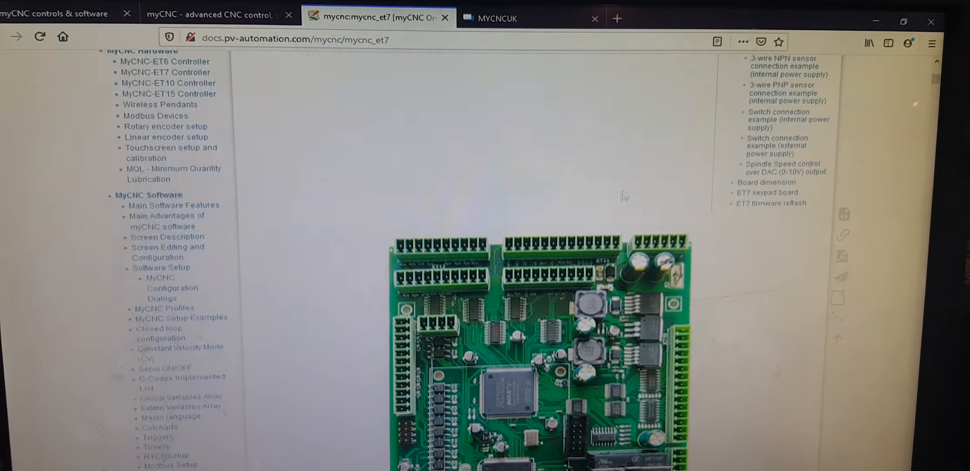
pyautogui.scroll(-3)
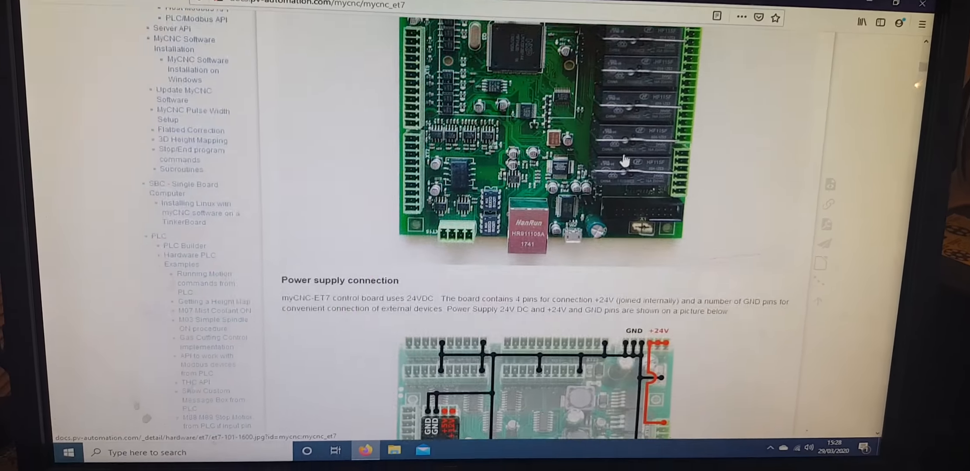
pyautogui.scroll(-3)
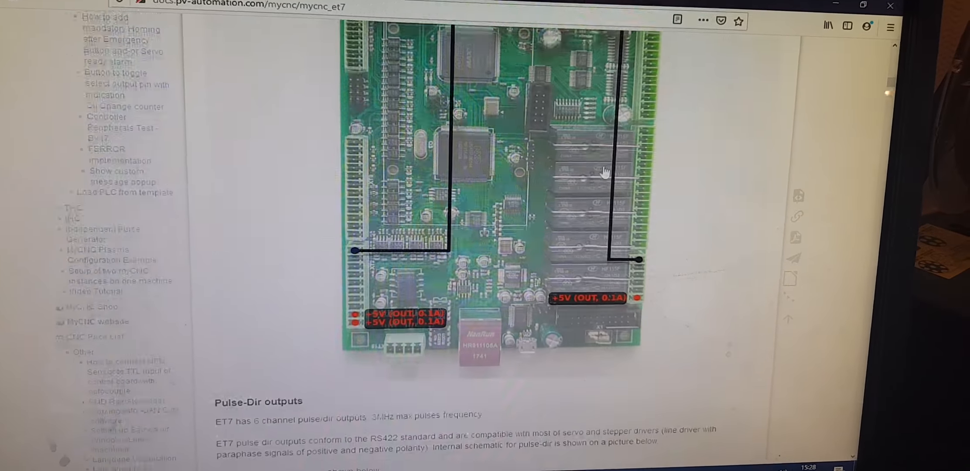
pyautogui.scroll(-3)
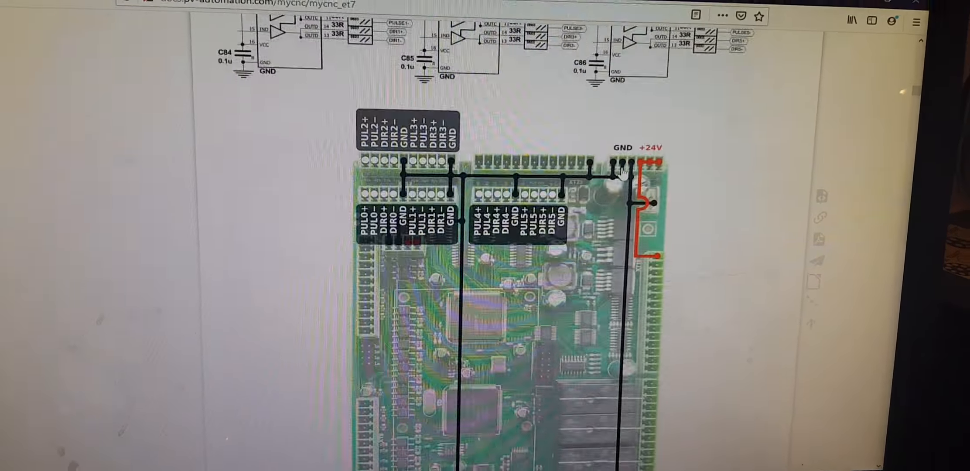
pyautogui.scroll(-3)
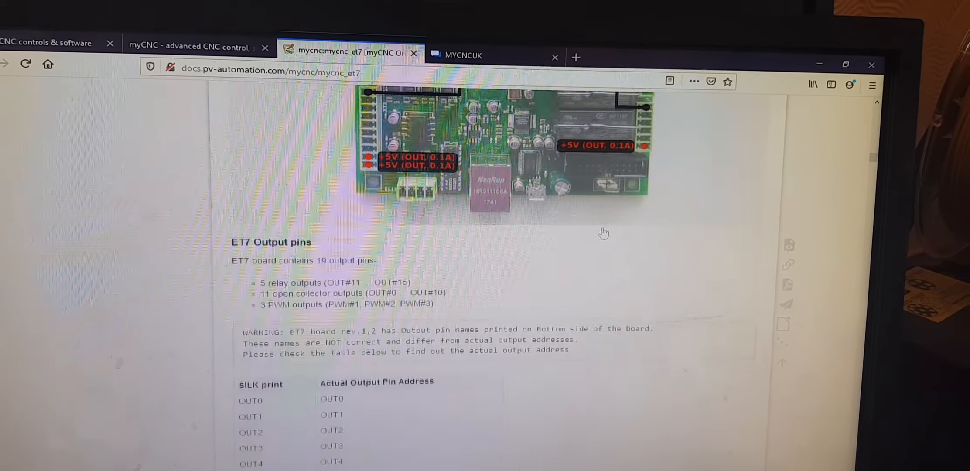
pyautogui.scroll(-3)
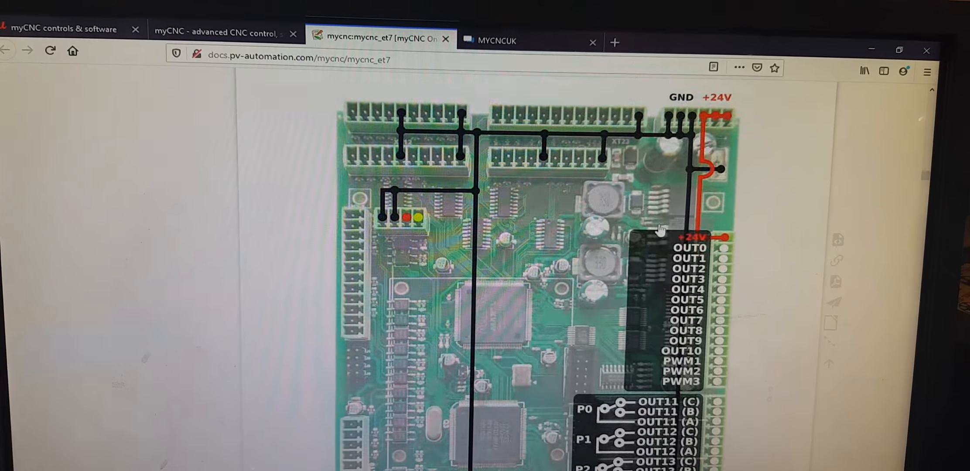
pyautogui.scroll(-3)
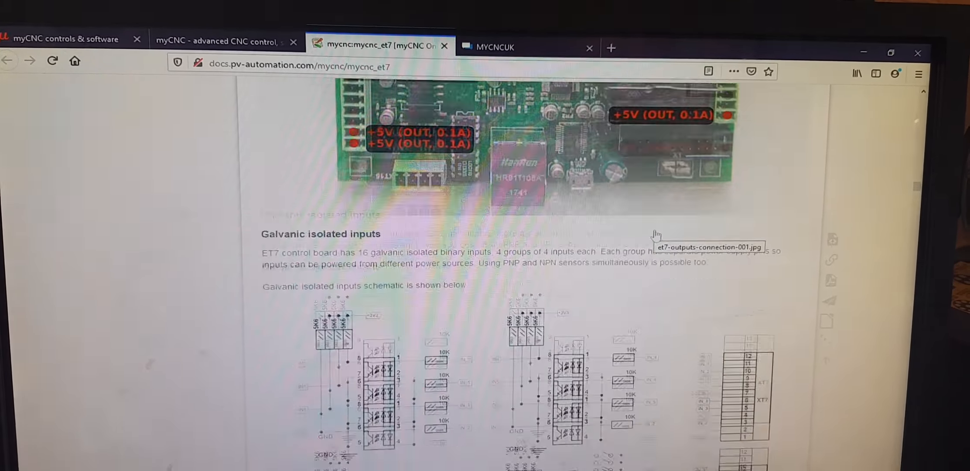
pyautogui.scroll(-3)
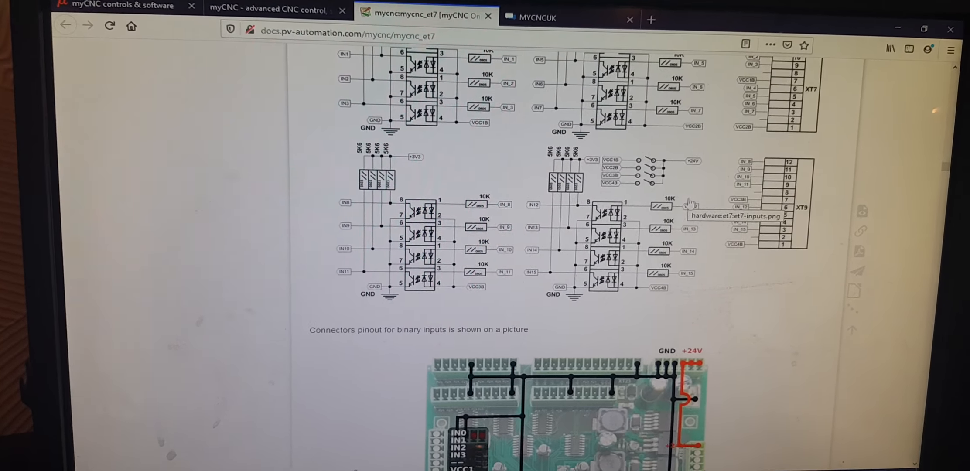